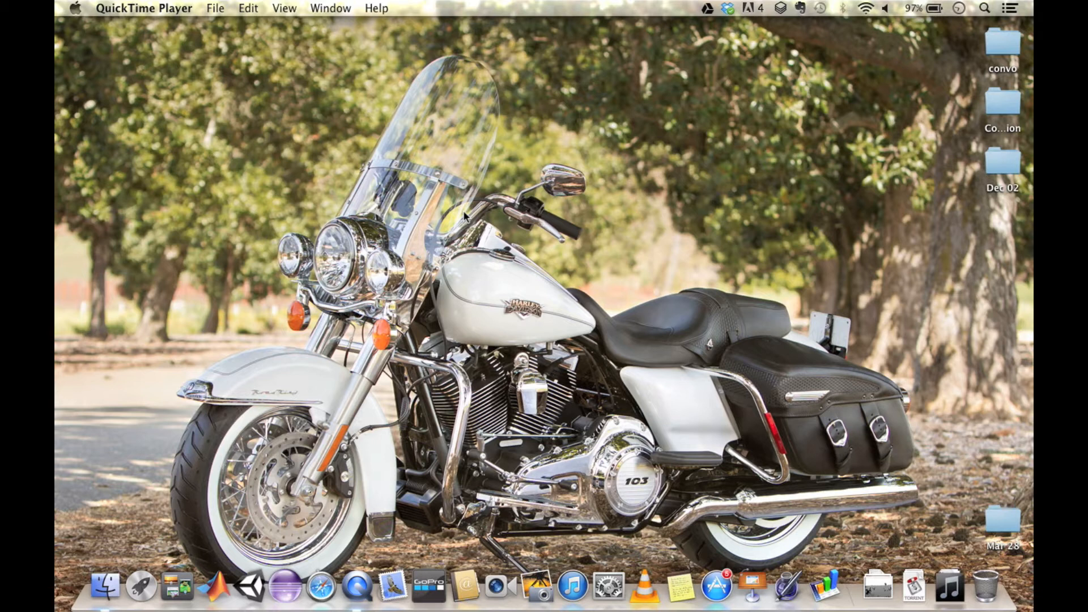
# Launch Terminal from Spotlight by searching 'termi'
pyautogui.write('termi')
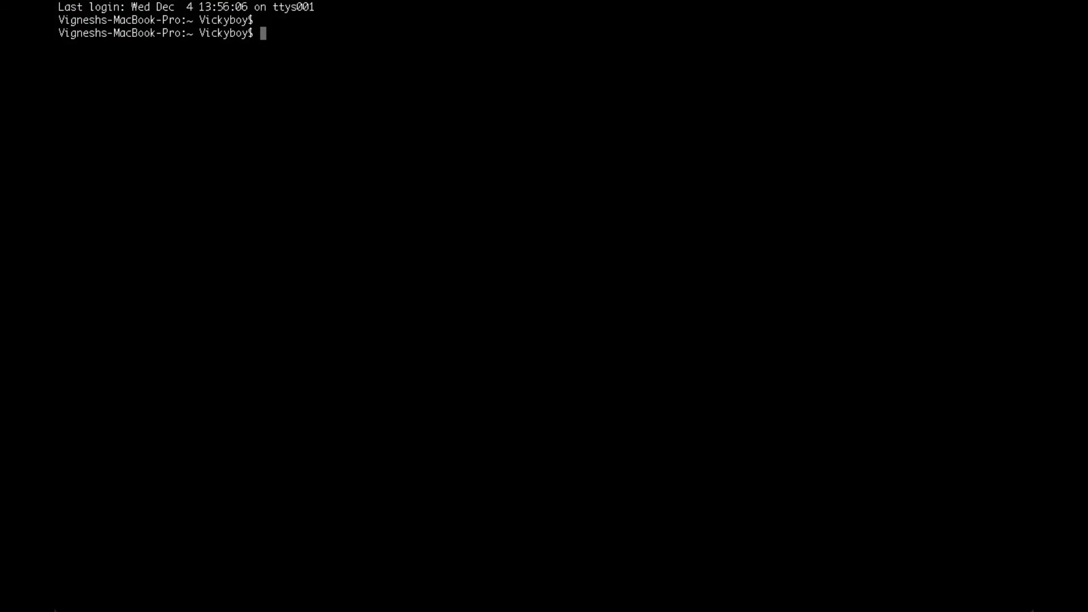
# Change into Documents/python_codes/vi_tutorial and list its two Python files
pyautogui.press('Return')
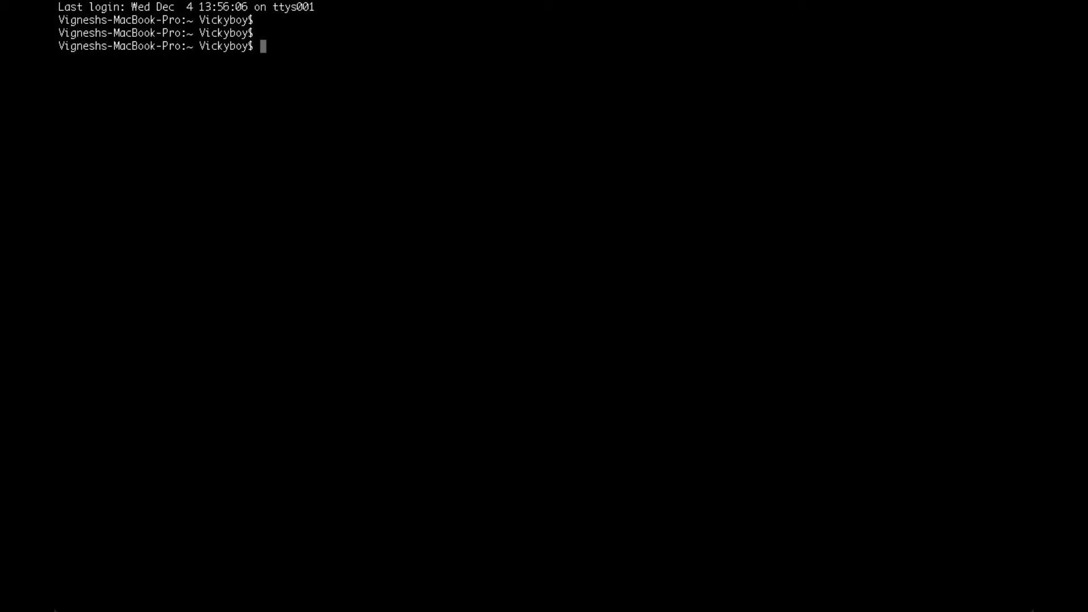
pyautogui.write('cd Documents/')
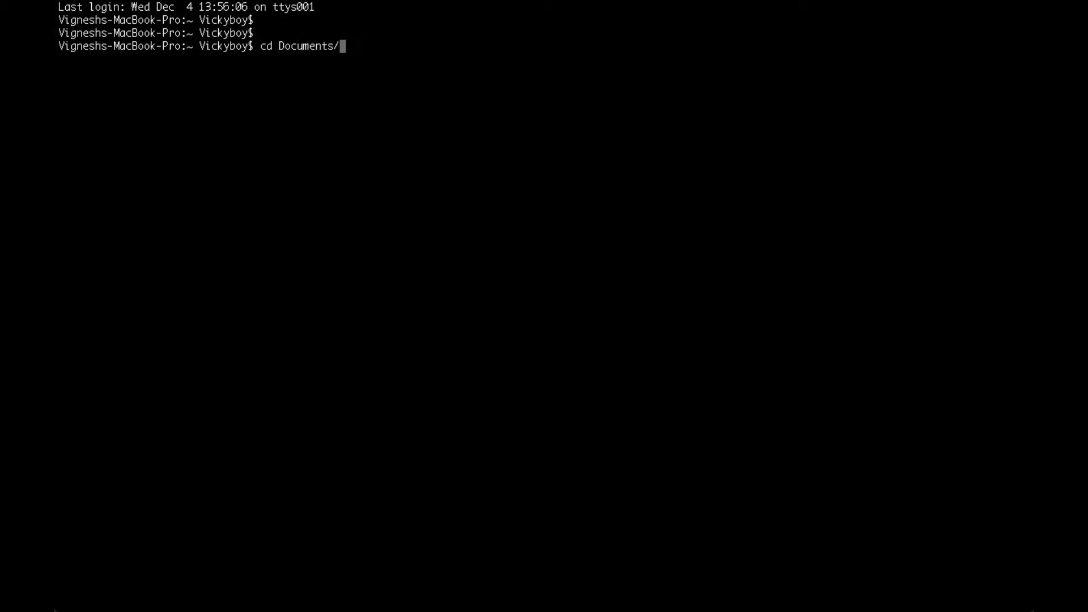
pyautogui.write('python_codes/v')
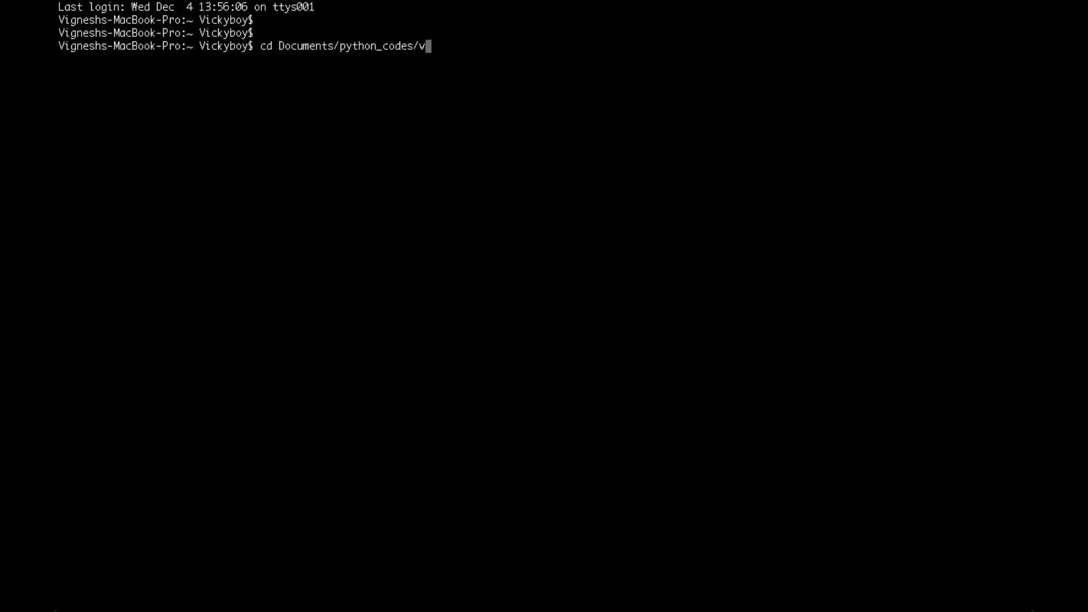
pyautogui.press('Return')
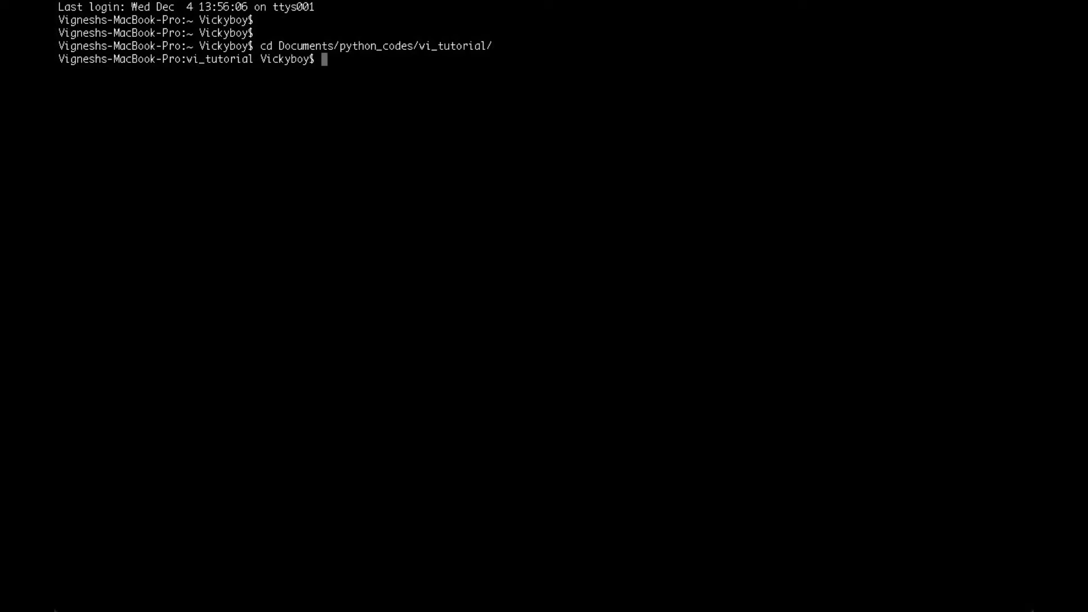
pyautogui.write('ls')
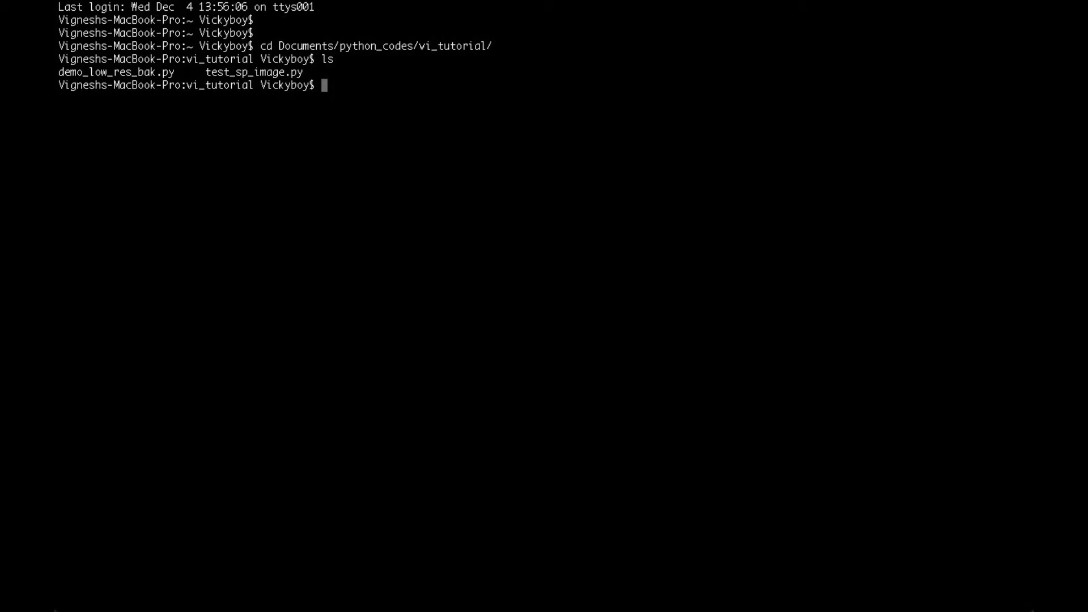
# Start Vim on a new file named myFile.py
pyautogui.write('vim')
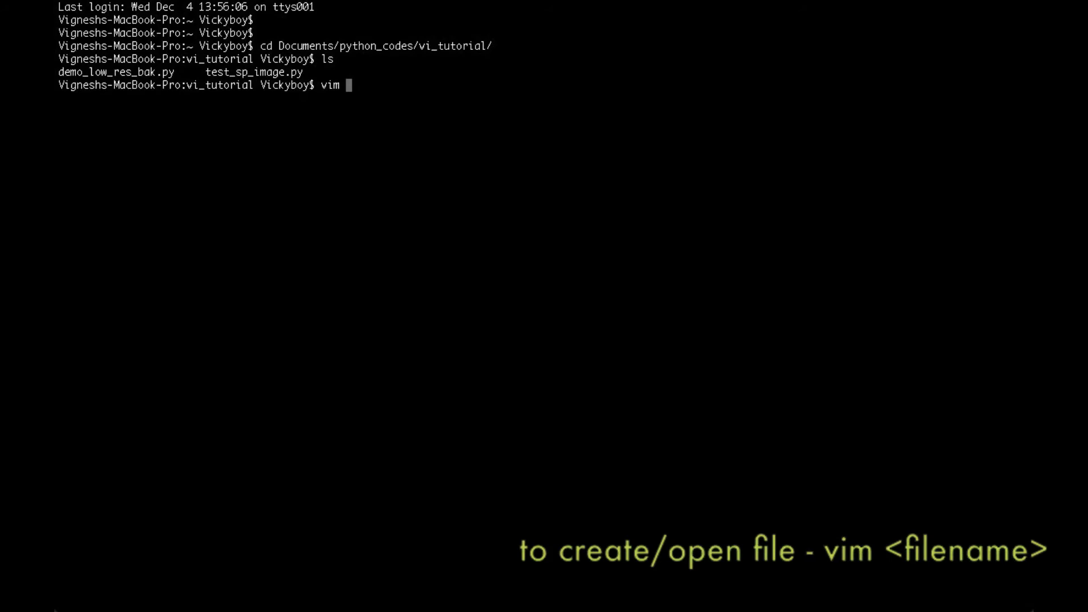
pyautogui.write('my')
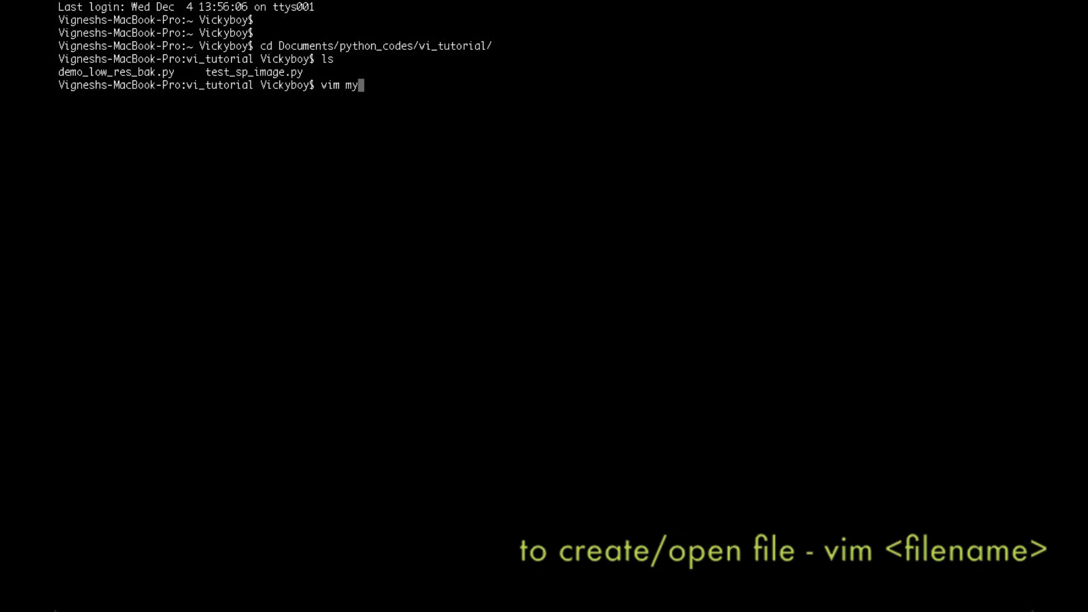
pyautogui.write('File.py')
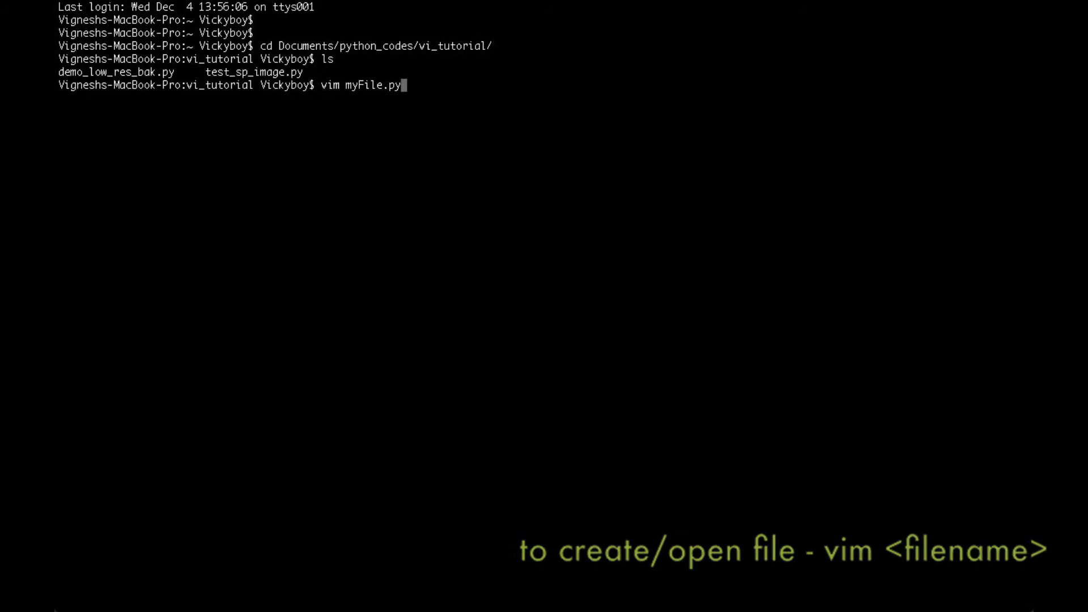
pyautogui.press('Return')
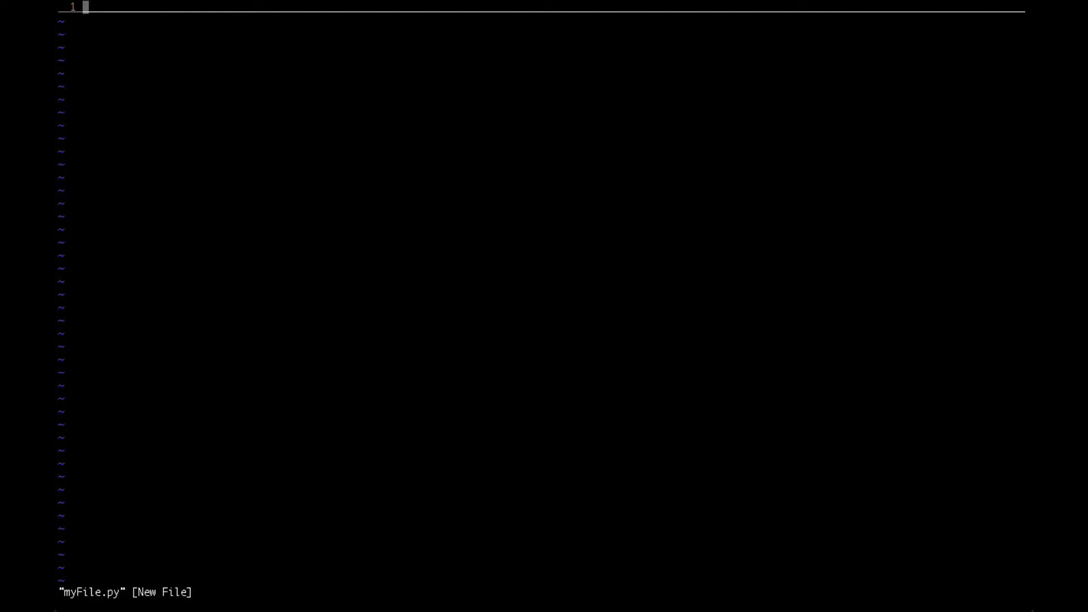
pyautogui.moveTo(201, 279)
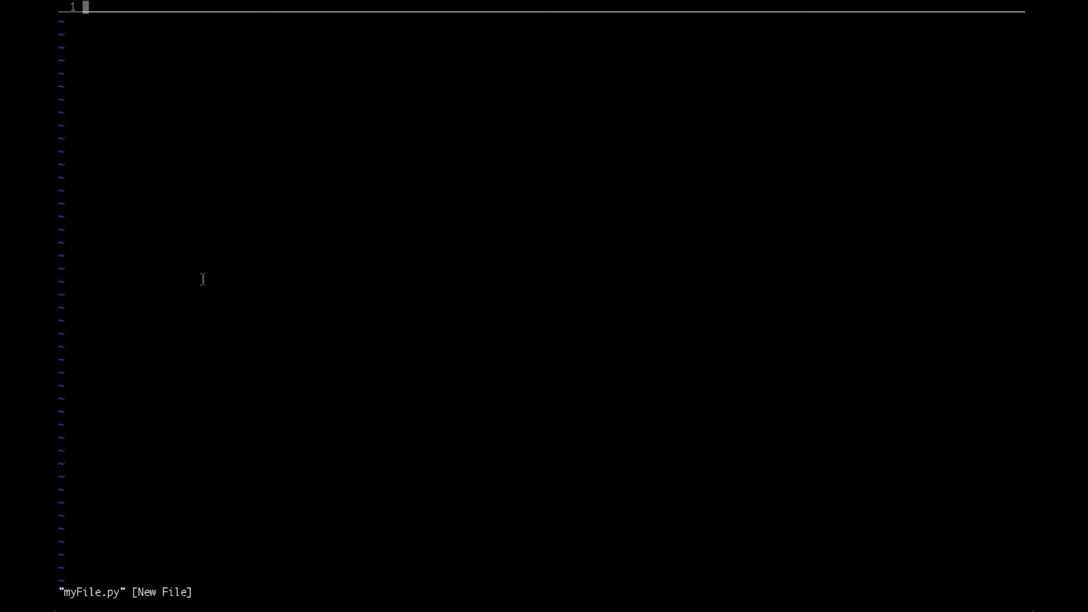
pyautogui.moveTo(94, 598)
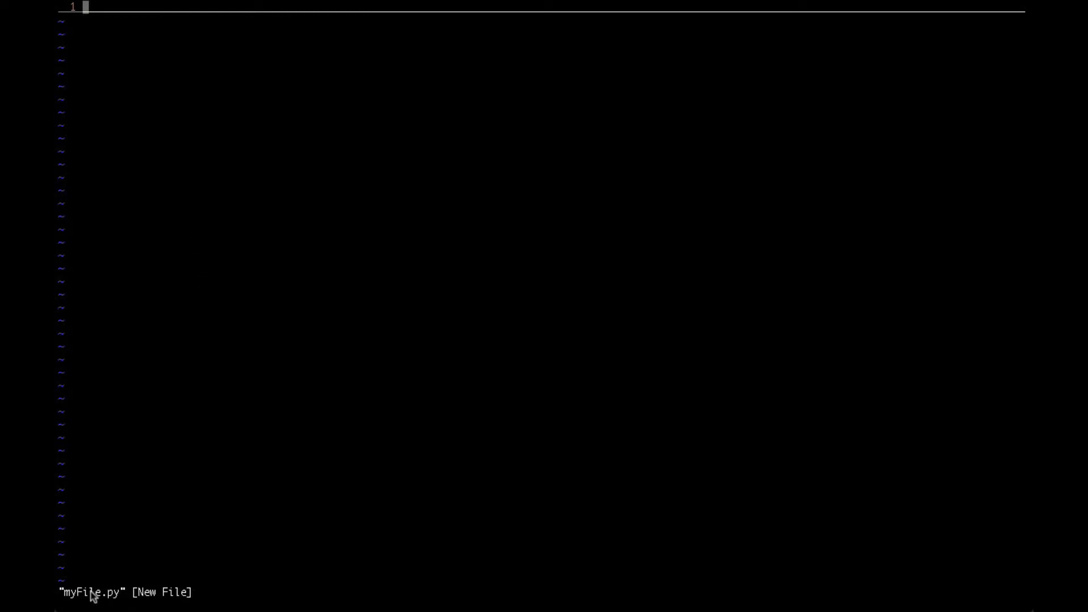
pyautogui.moveTo(191, 279)
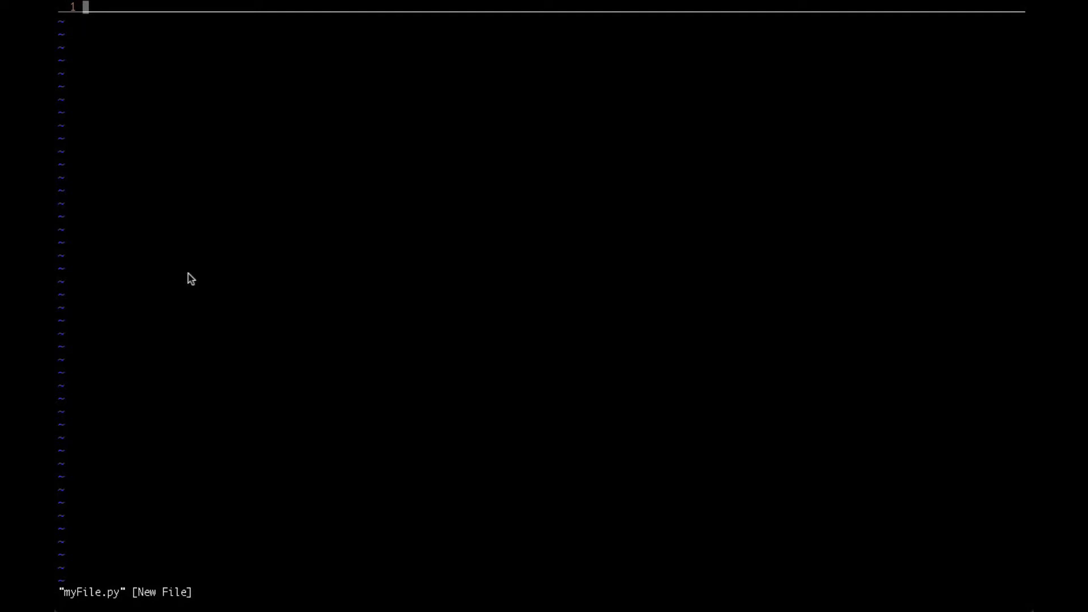
pyautogui.moveTo(227, 291)
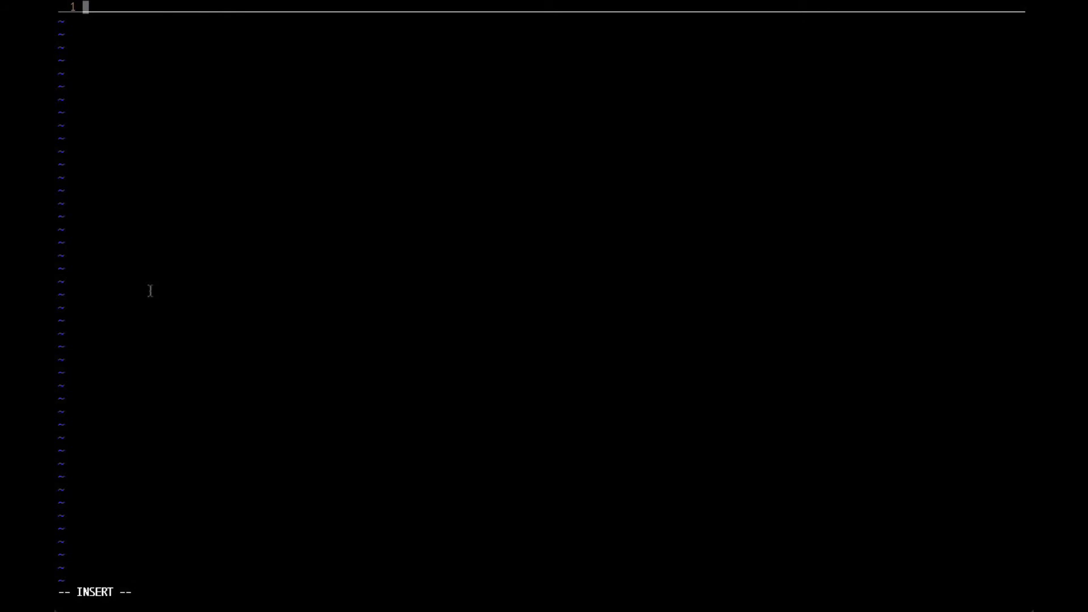
# Write 'Hello World' on line 1 and return to command mode
pyautogui.write('Hell')
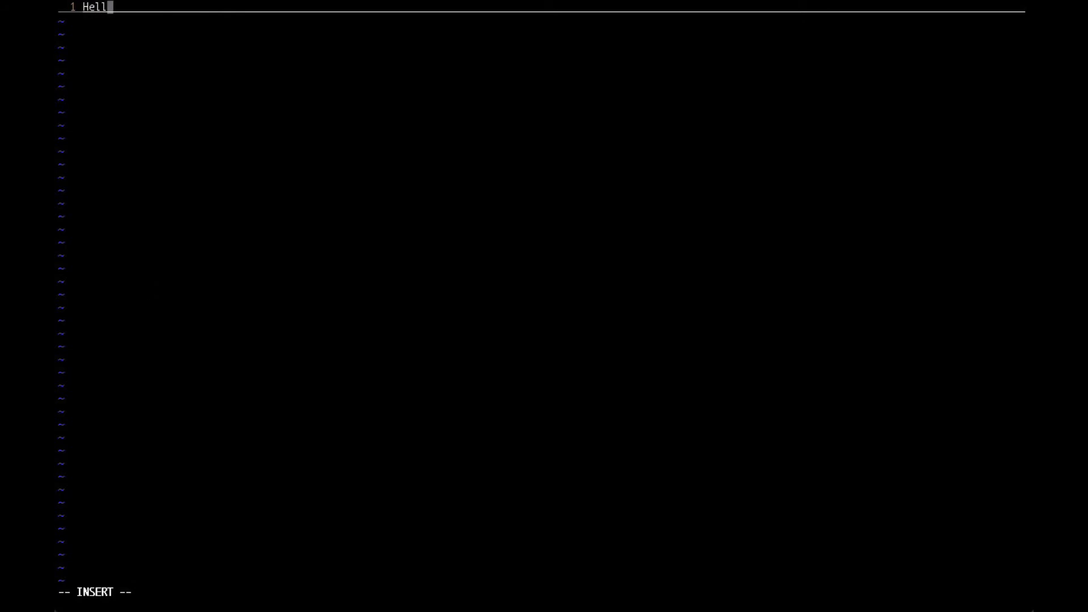
pyautogui.write('o World')
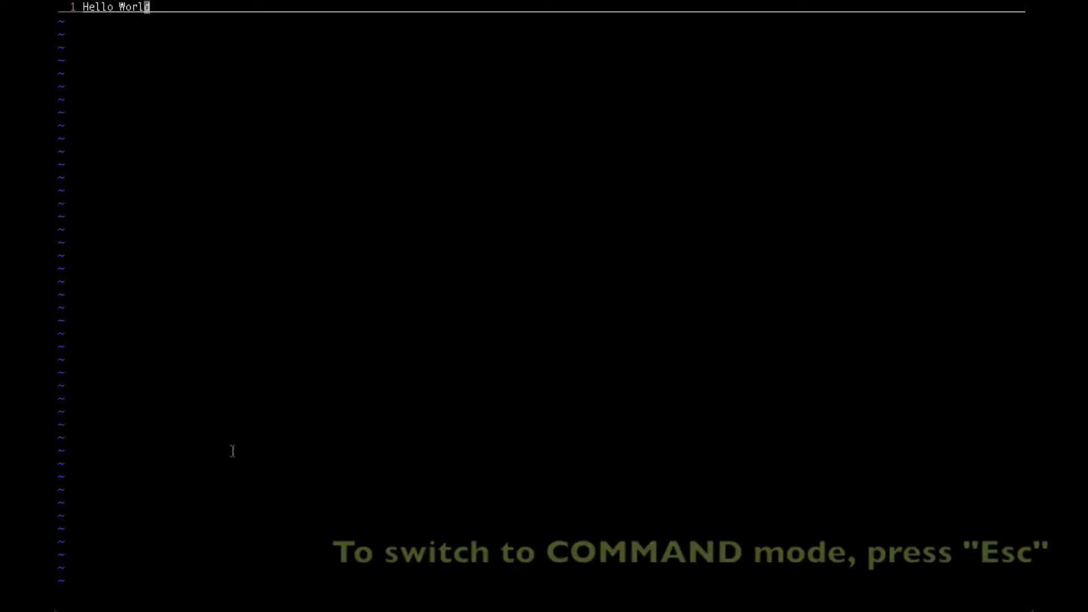
pyautogui.press('Escape')
pyautogui.write(':')
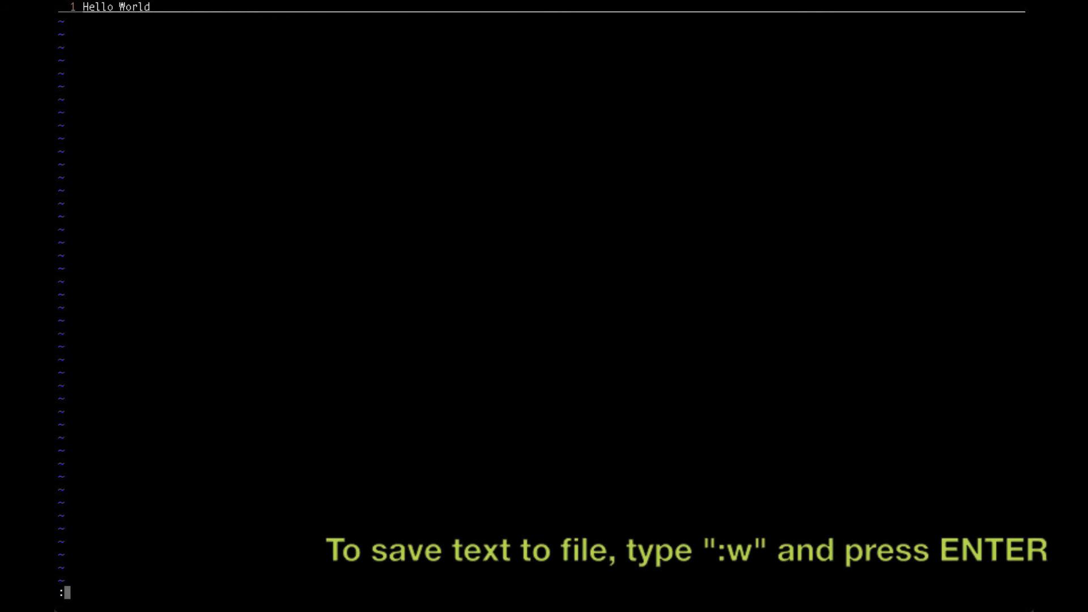
# Save myFile.py with :w, writing one line of 12 characters
pyautogui.write('w')
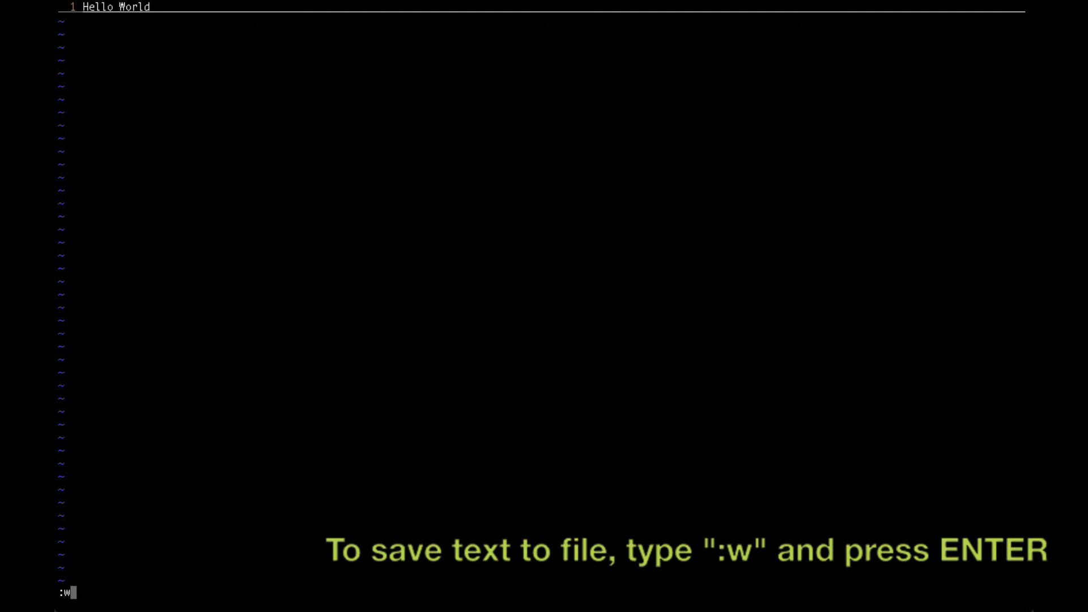
pyautogui.press('Return')
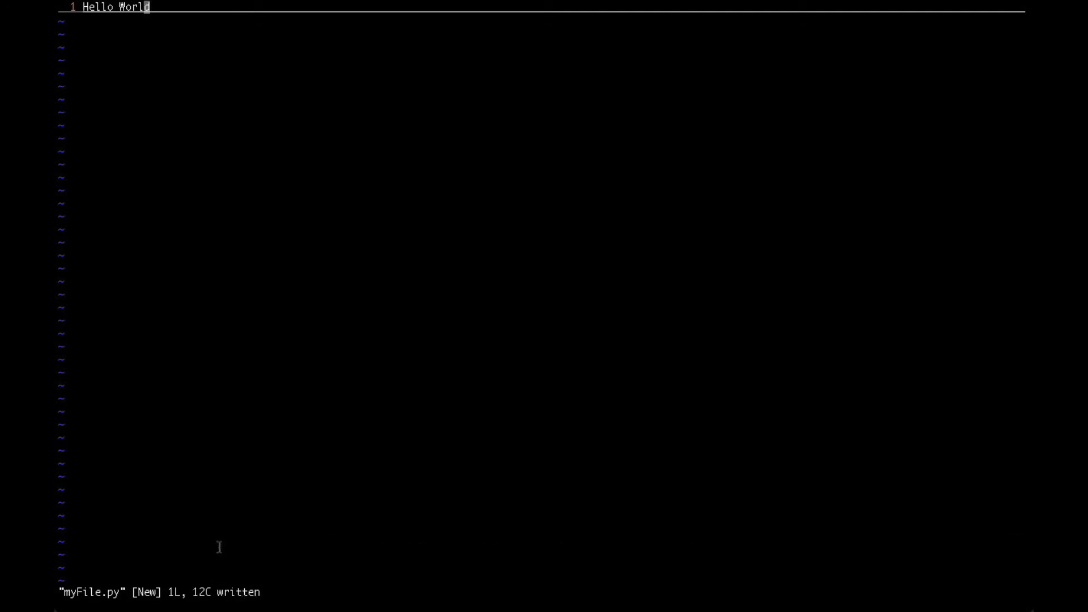
pyautogui.moveTo(205, 293)
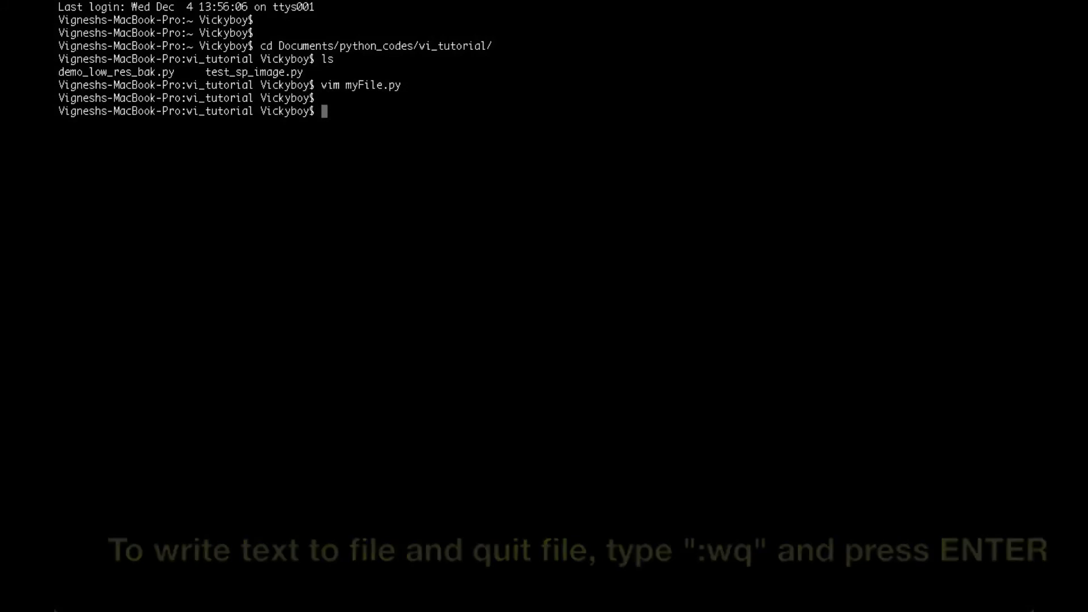
# Briefly reopen myFile.py, then open a new file myFile2.py in Vim
pyautogui.write('vim')
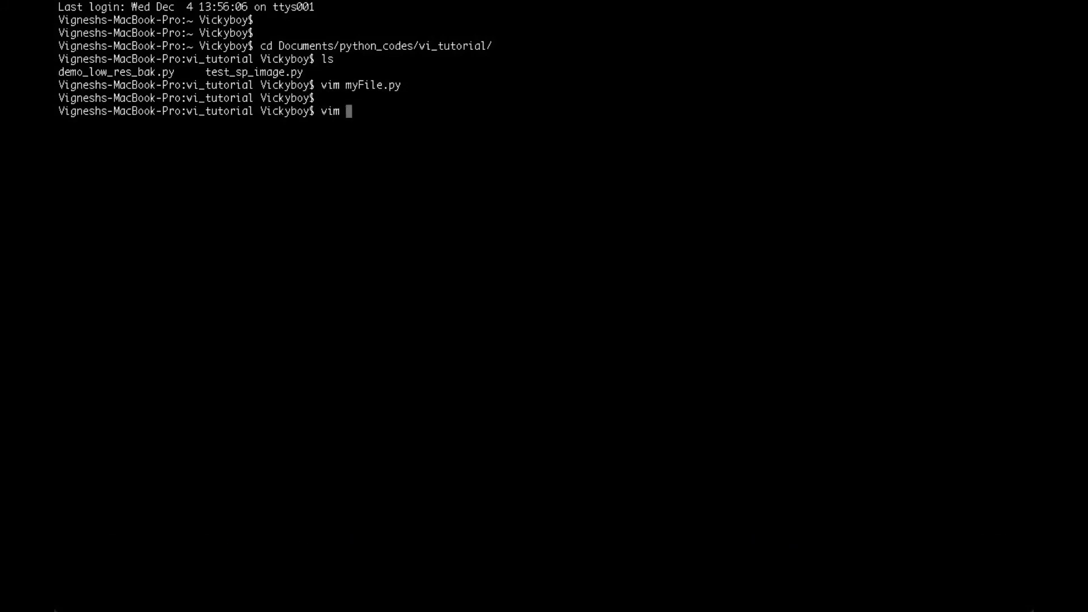
pyautogui.press('Return')
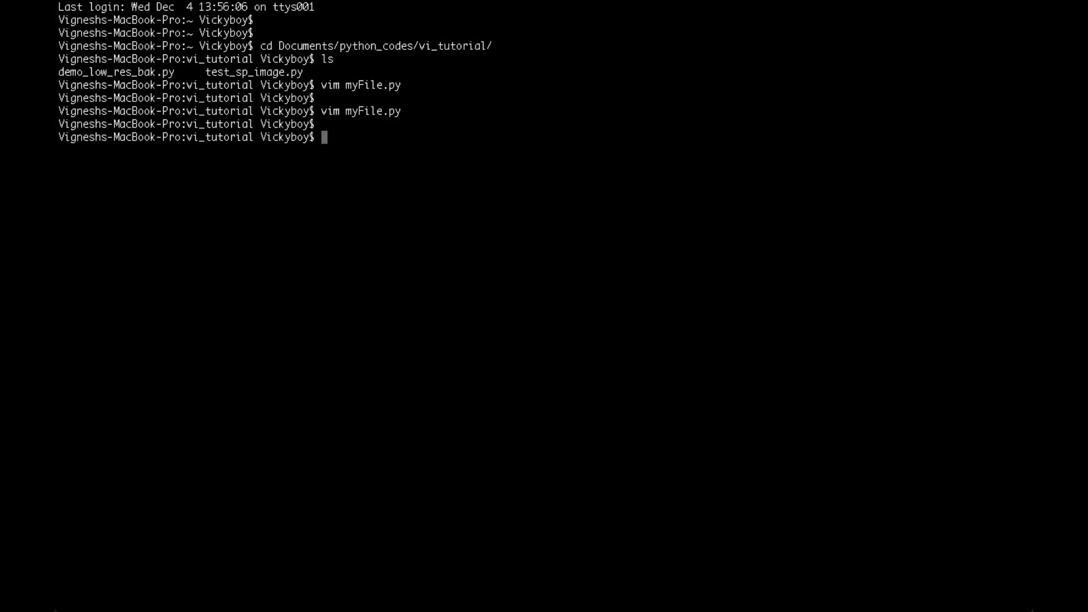
pyautogui.write('vim')
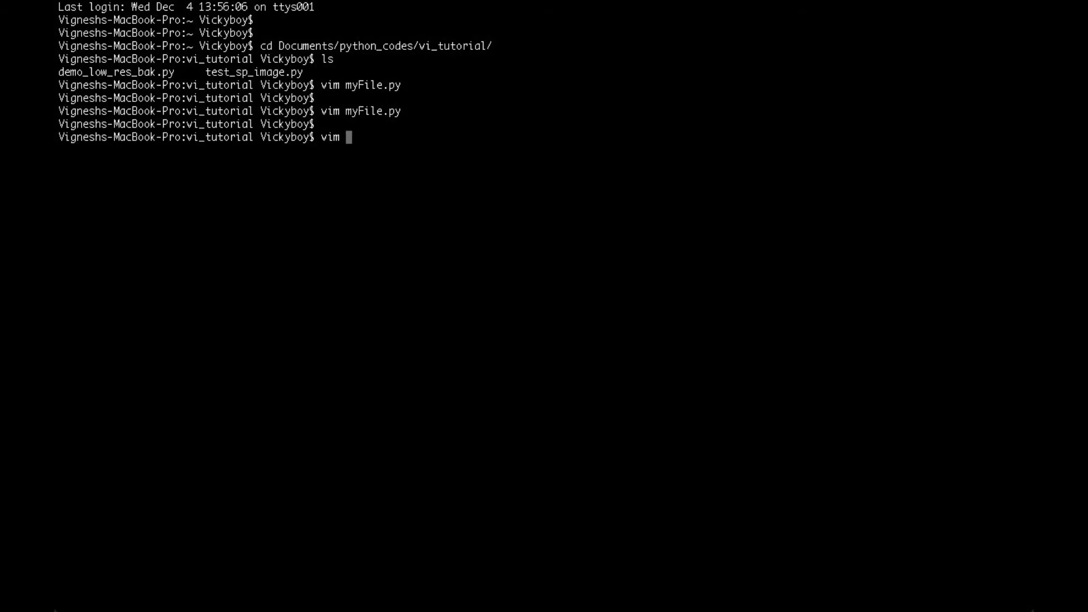
pyautogui.write('my')
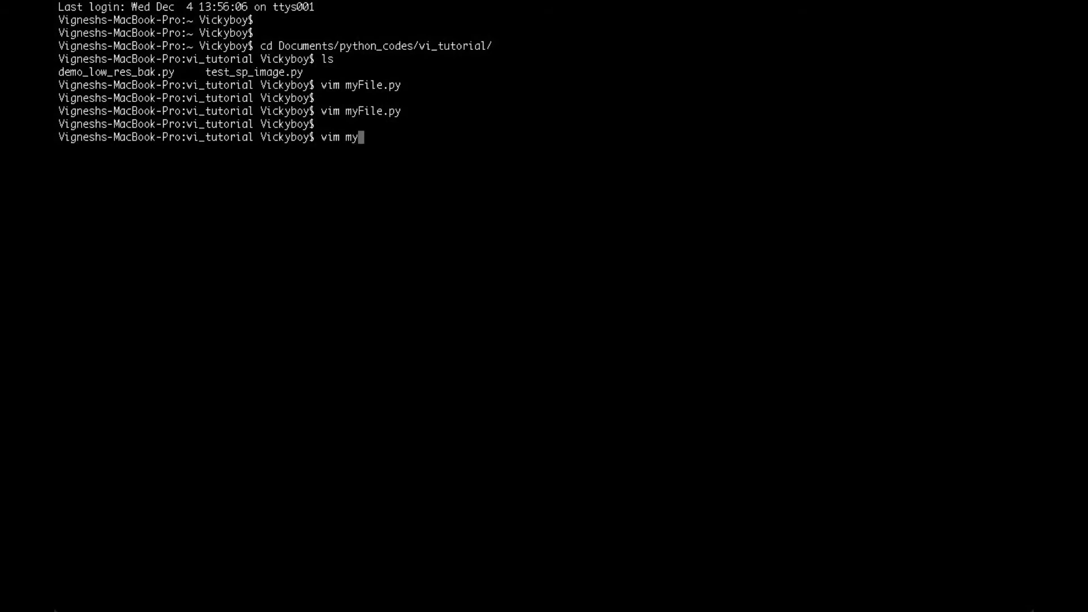
pyautogui.write('File2.py')
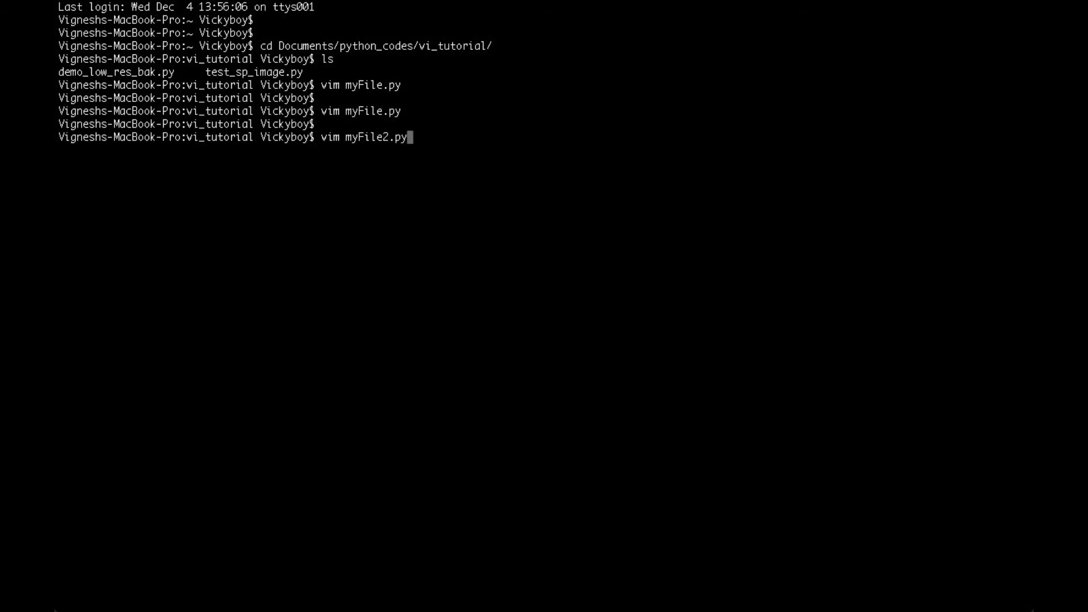
pyautogui.press('Return')
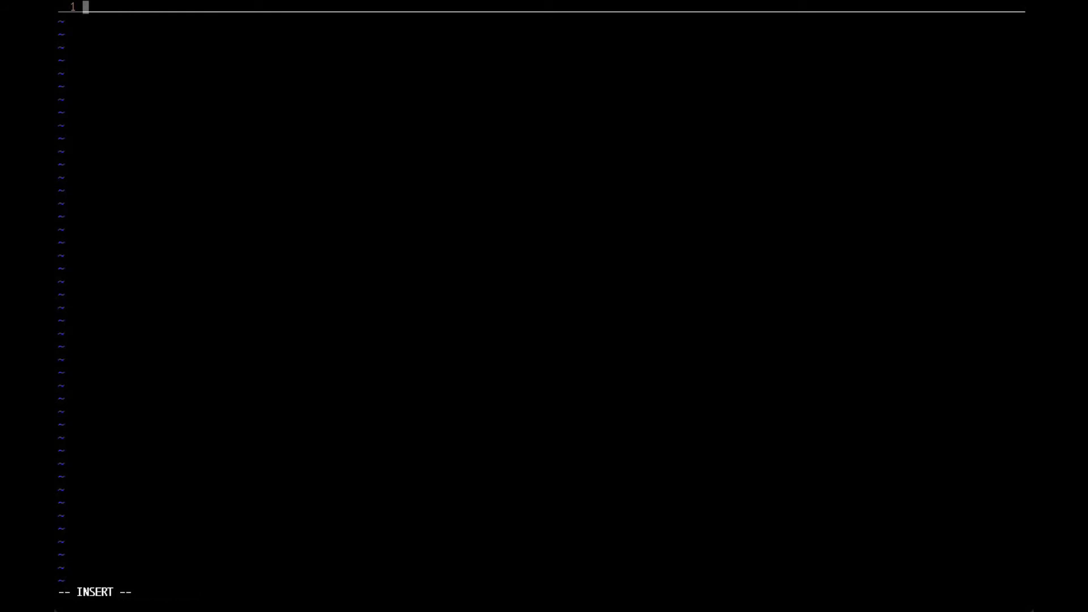
# Insert gibberish text 'fsdklfjskdjfs', then quit with :q! discarding it
pyautogui.write('fsdklfjskdjfs')
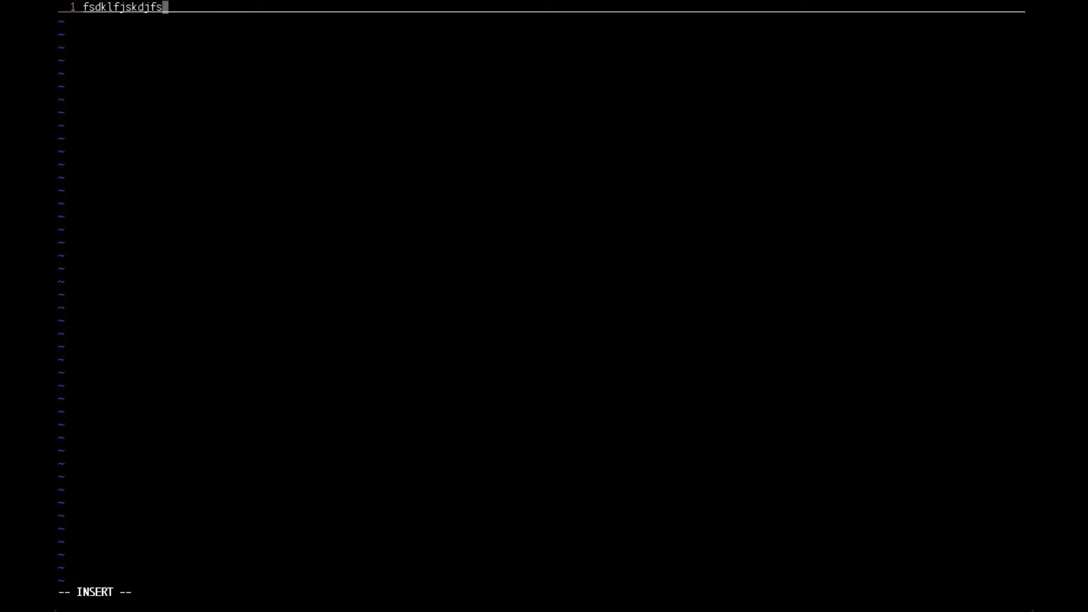
pyautogui.press('Escape')
pyautogui.write(':')
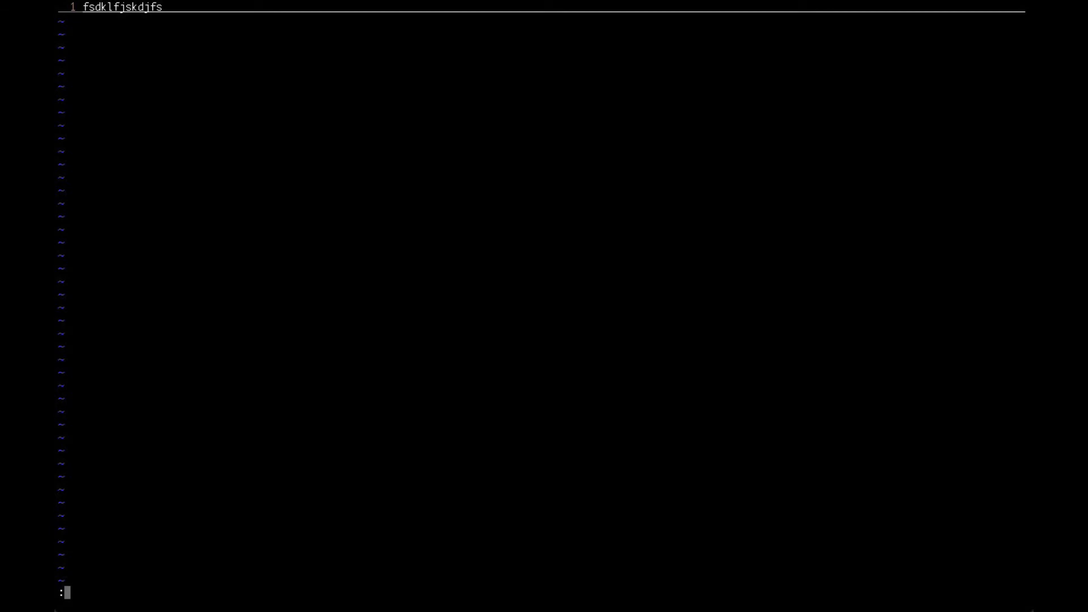
pyautogui.press('Escape')
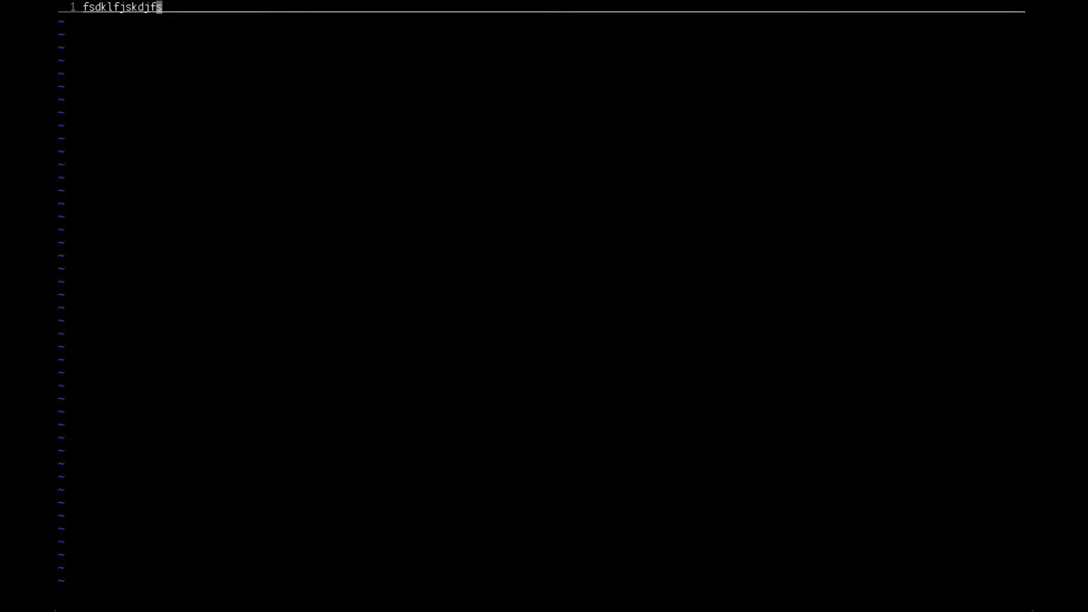
pyautogui.press('i')
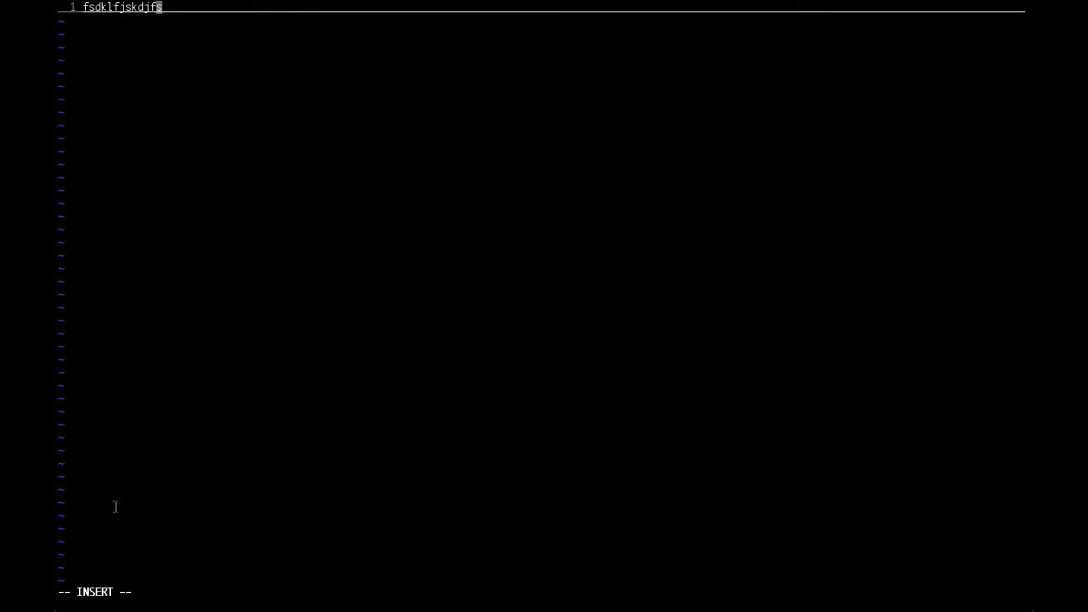
pyautogui.moveTo(94, 595)
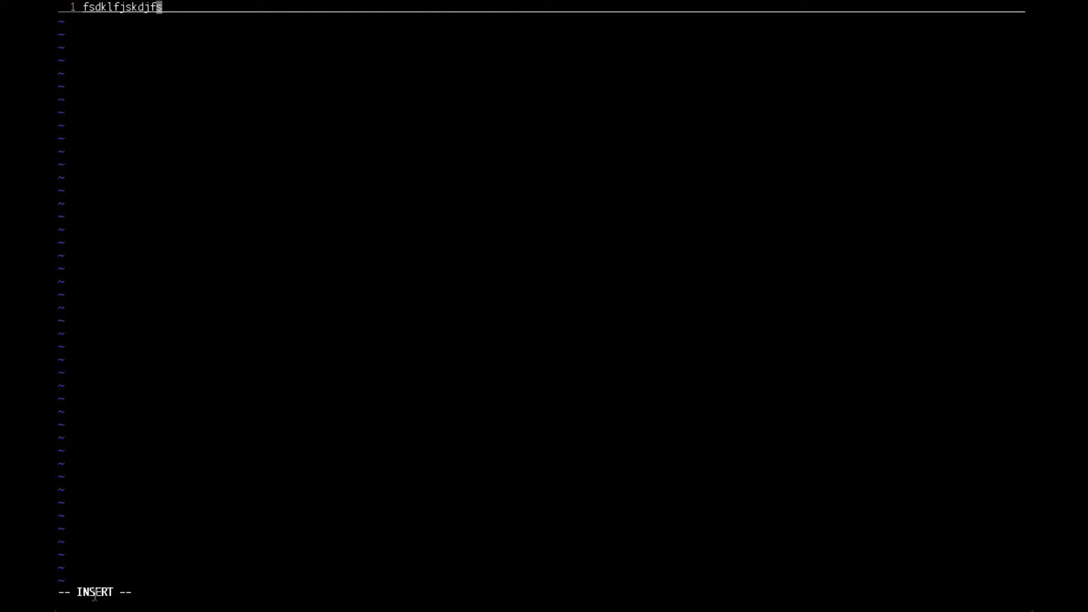
pyautogui.moveTo(274, 465)
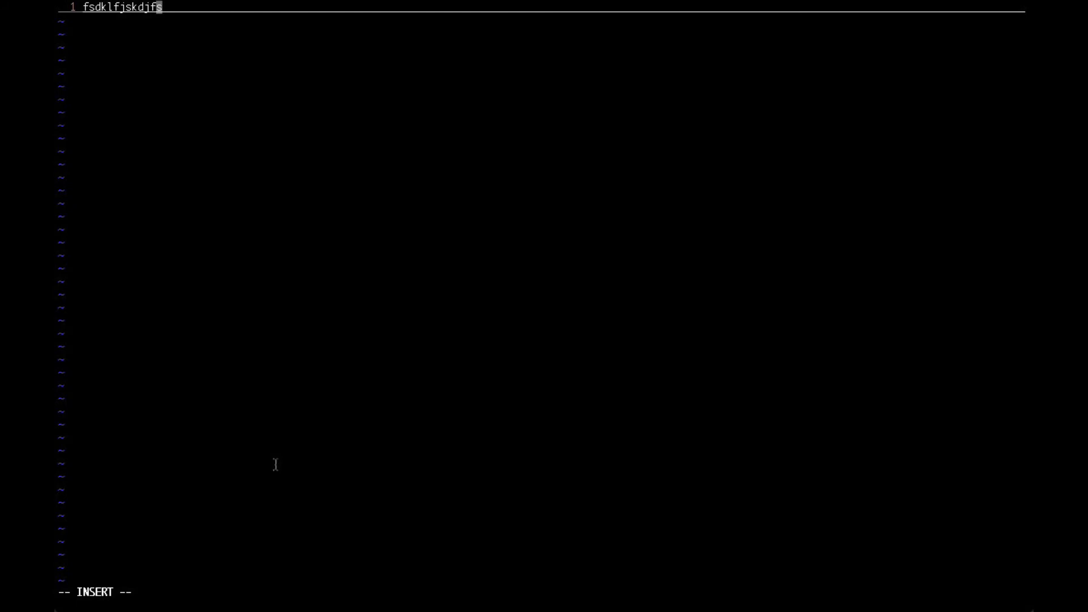
pyautogui.press('Escape')
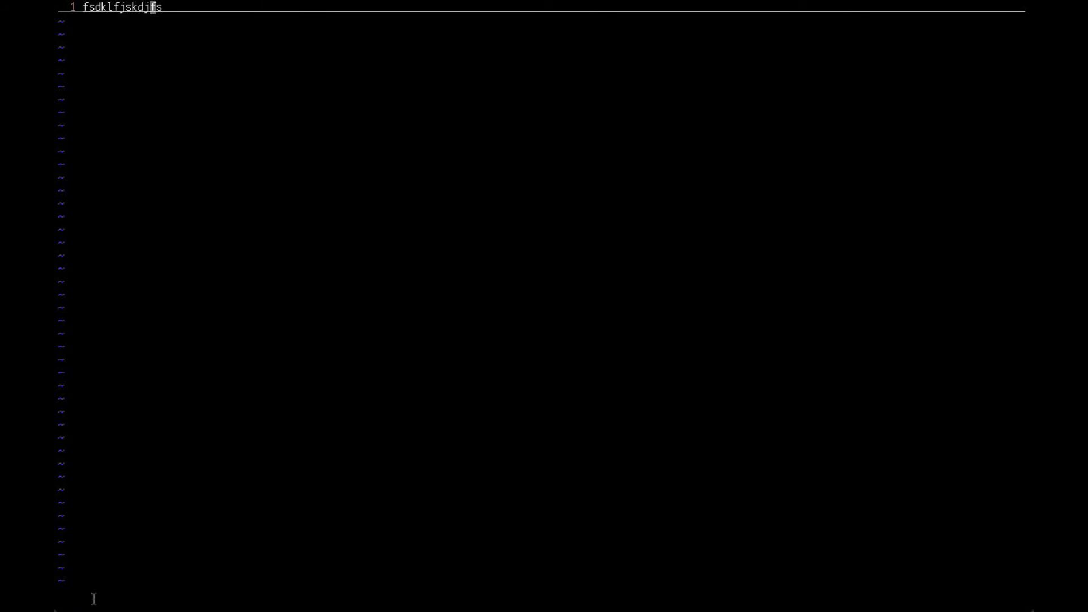
pyautogui.moveTo(323, 341)
pyautogui.write(':')
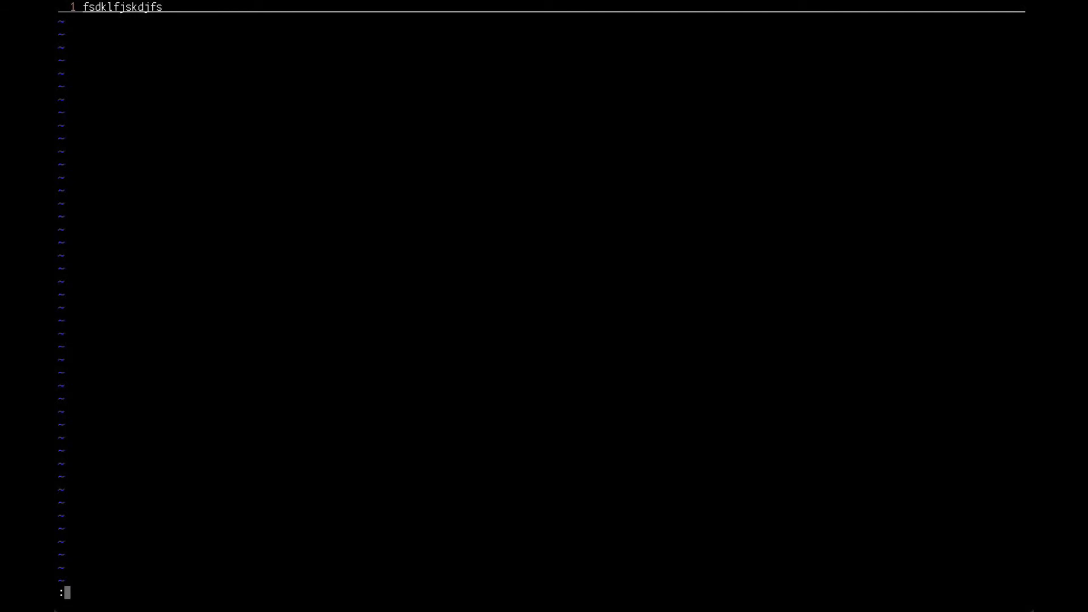
pyautogui.write('q!')
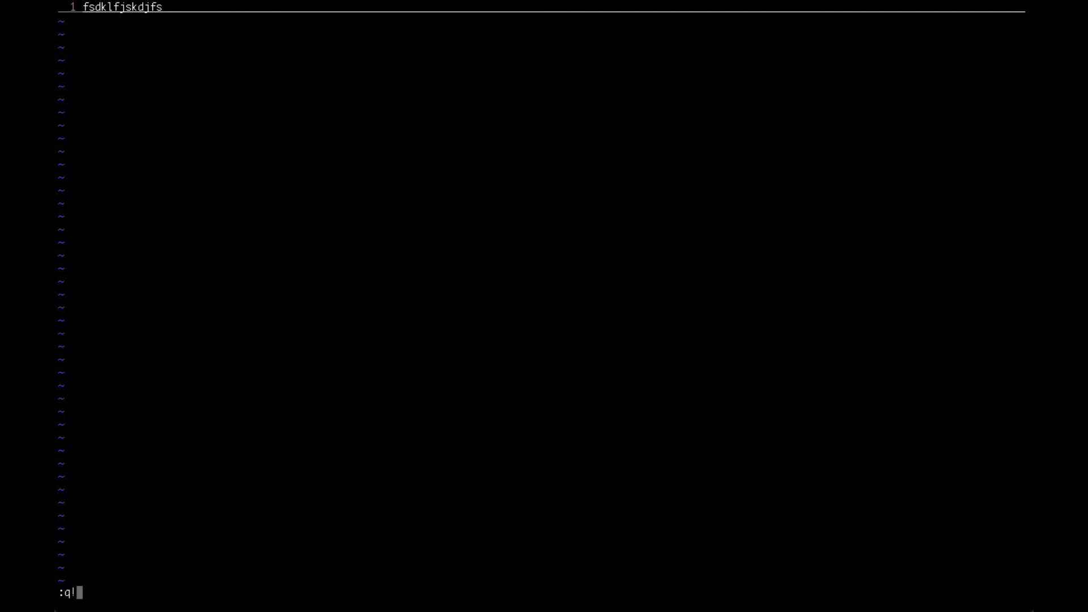
pyautogui.press('Return')
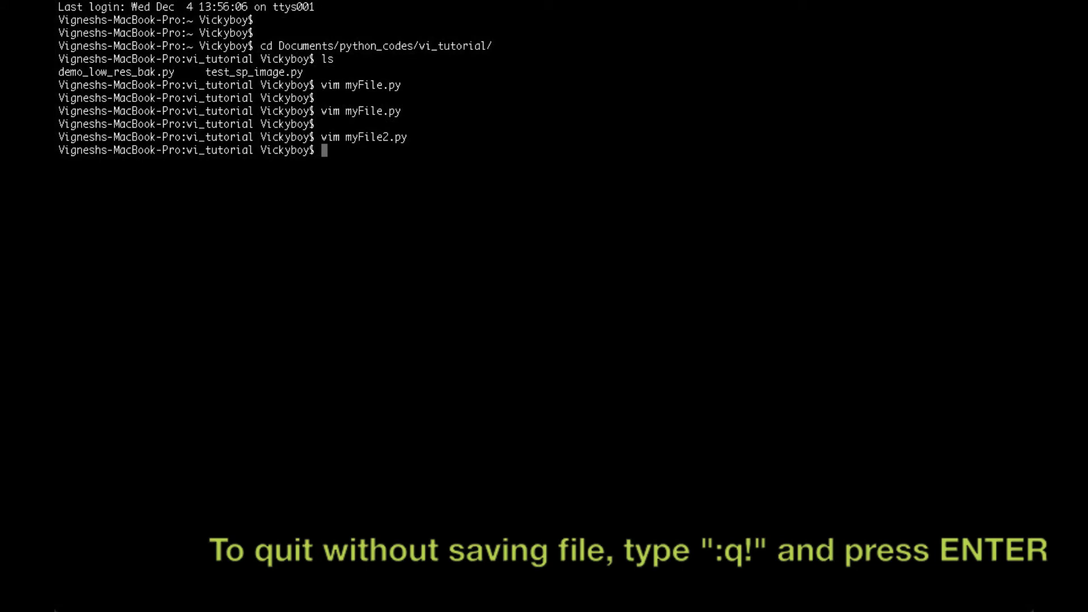
# Reopen myFile.py to confirm Hello World, close it, and begin 'vim test_sp'
pyautogui.write('vim')
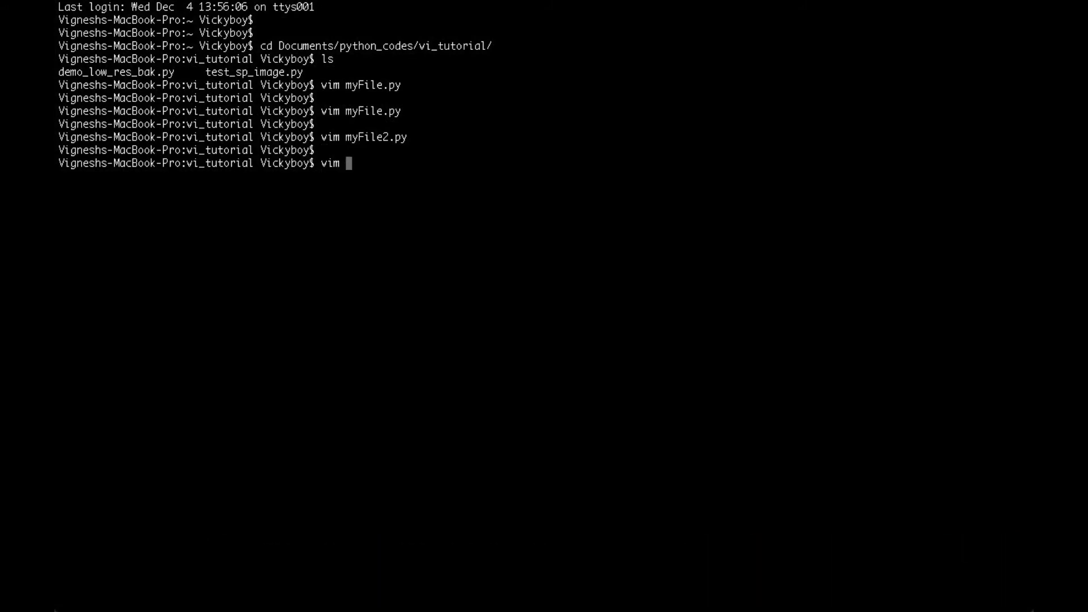
pyautogui.write('myFile.py')
pyautogui.write(':q')
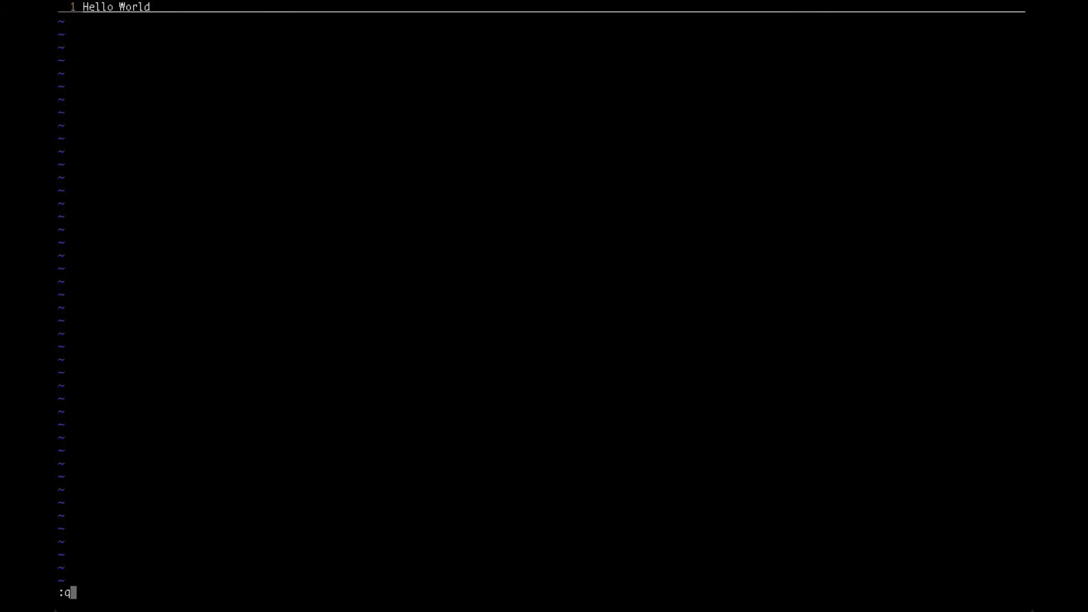
pyautogui.press('Return')
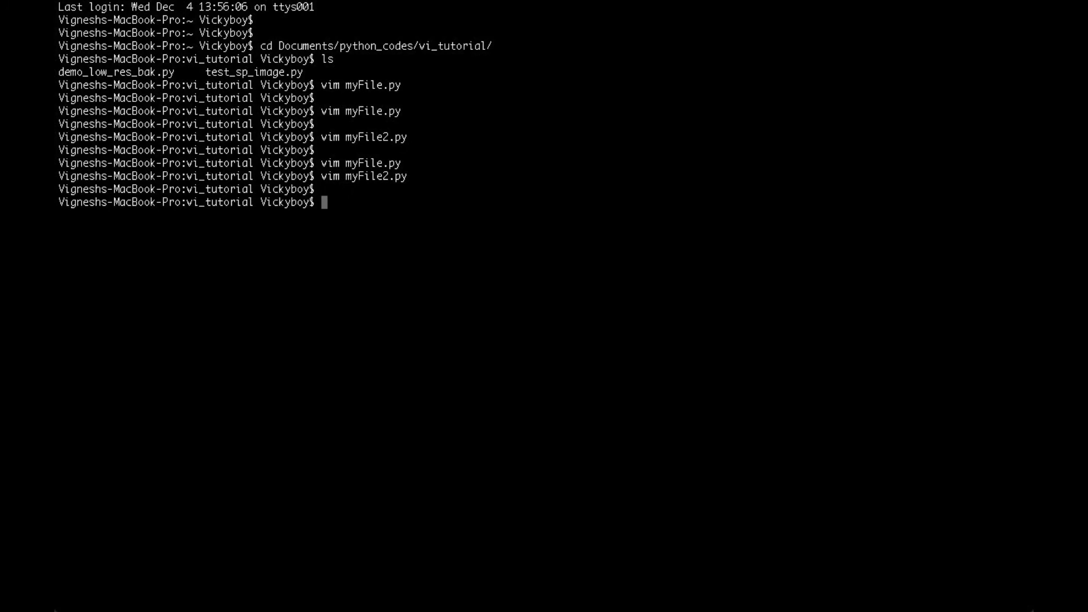
pyautogui.write('vim test_sp')
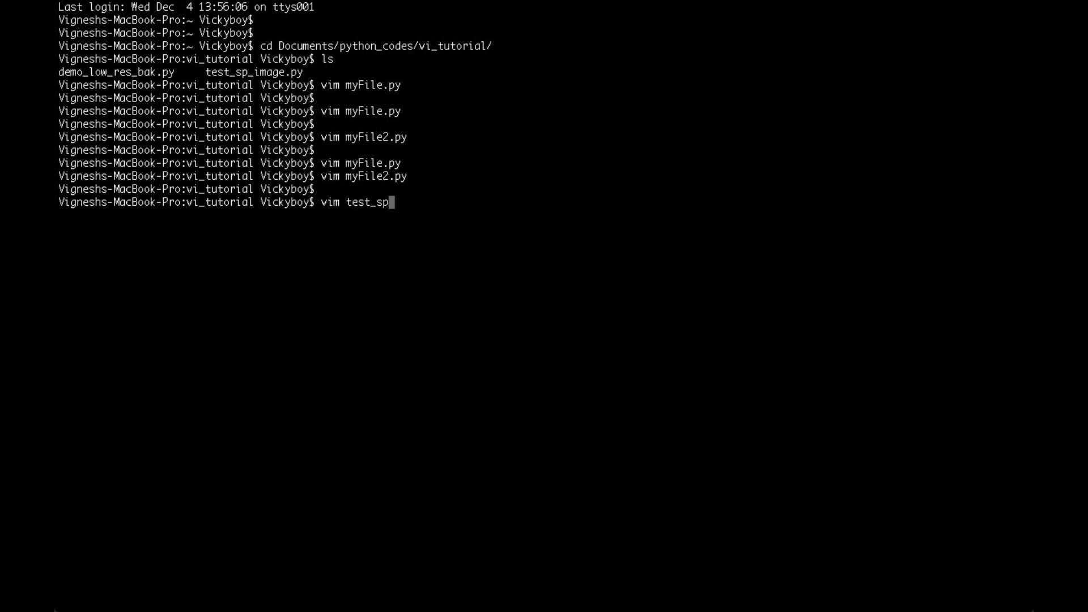
# Add a first-line comment '# This is a Python file' to test_sp_image.py
pyautogui.press('Return')
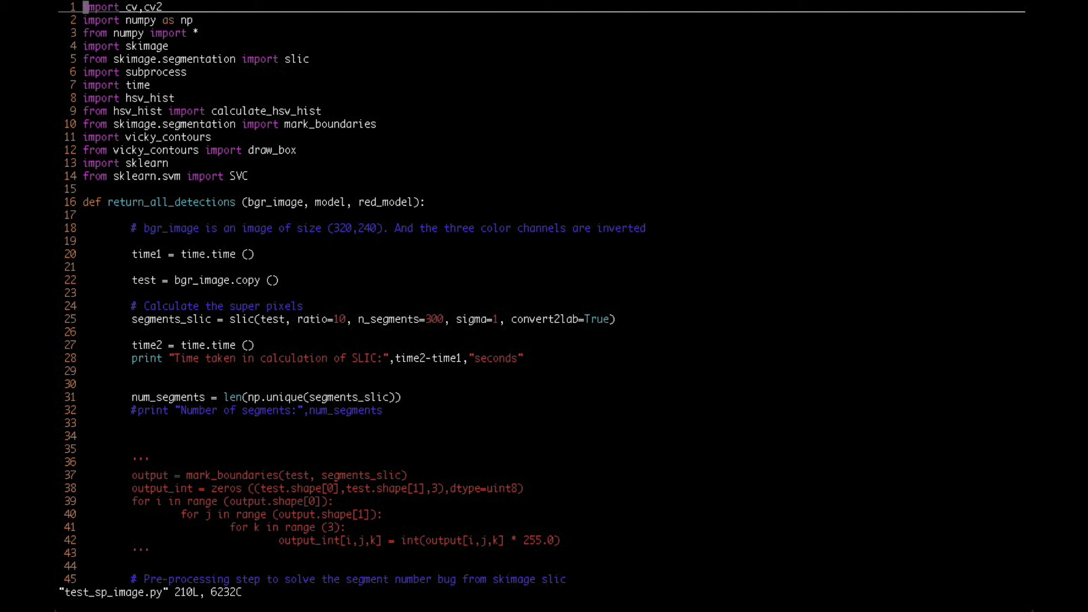
pyautogui.press('i')
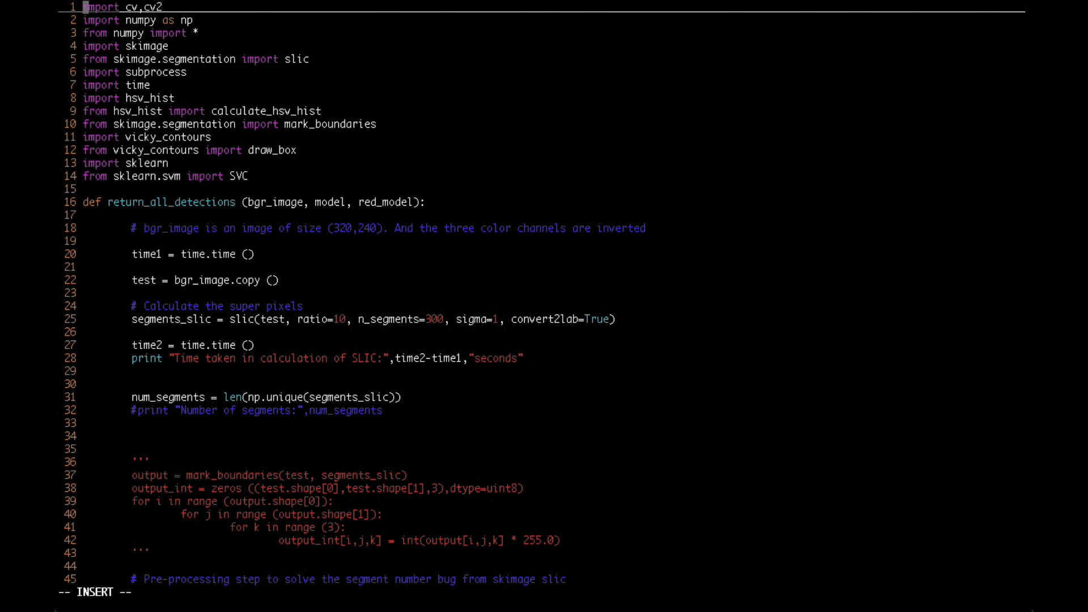
pyautogui.press('Return')
pyautogui.write('#')
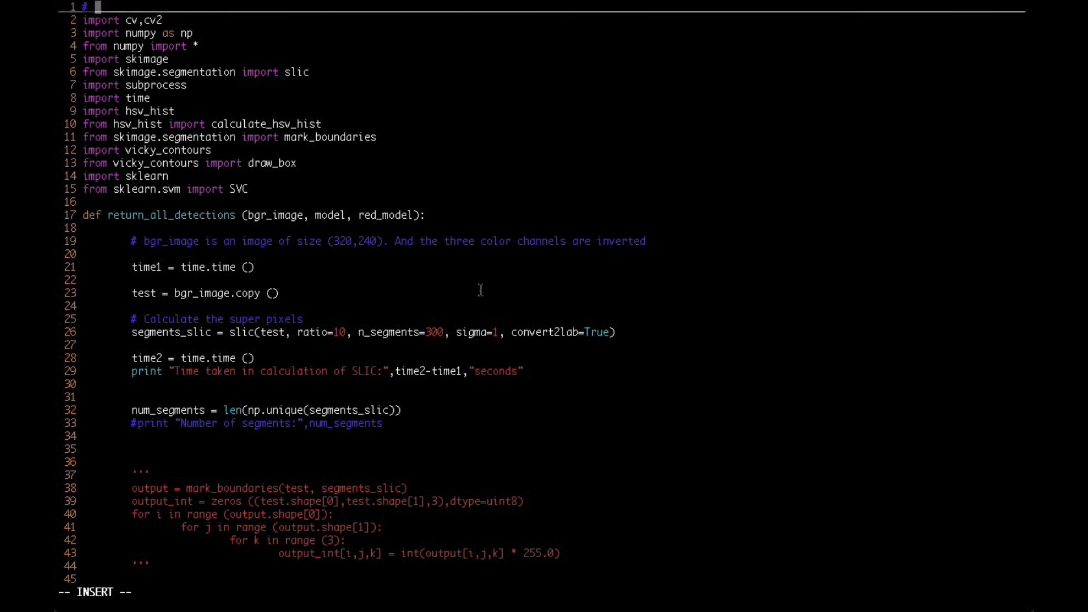
pyautogui.write('This is a')
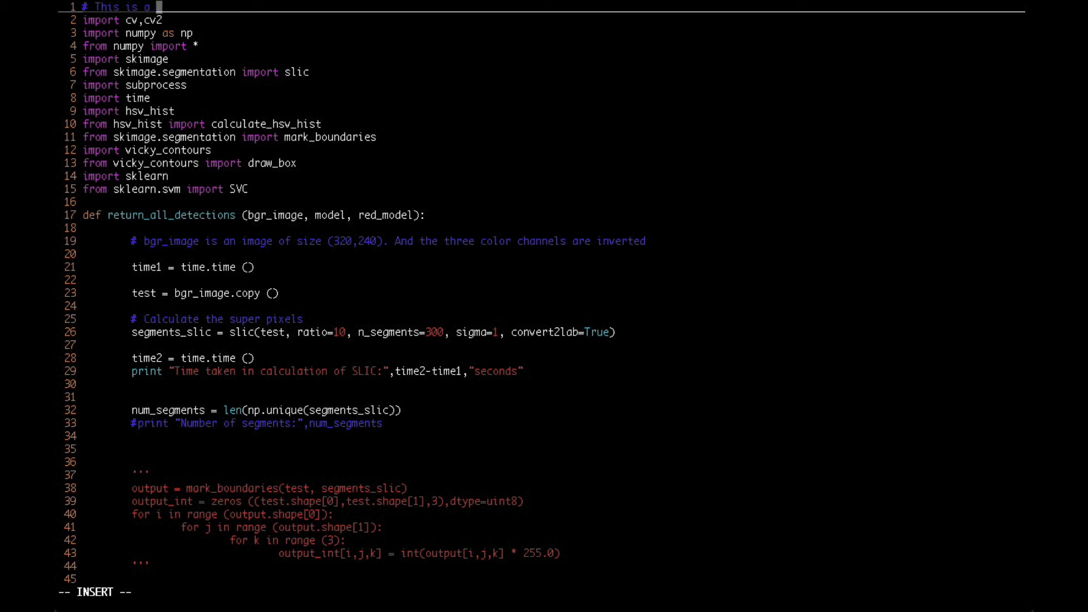
pyautogui.write('Ptho')
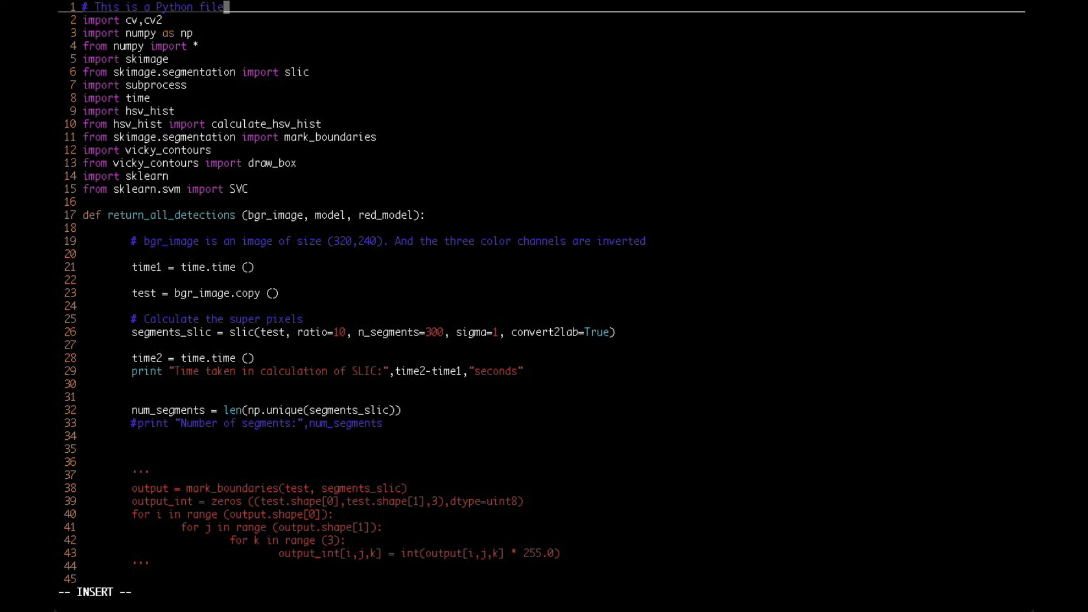
pyautogui.press('Escape')
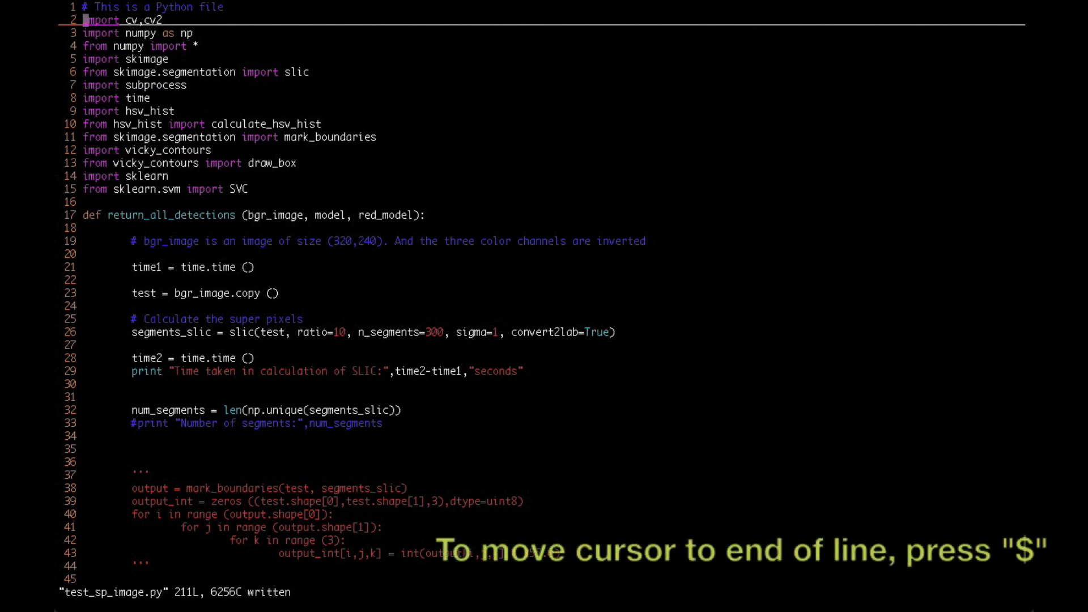
# Jump to the end and start of line 2 with $ and 0, then enter :wq
pyautogui.press('$')
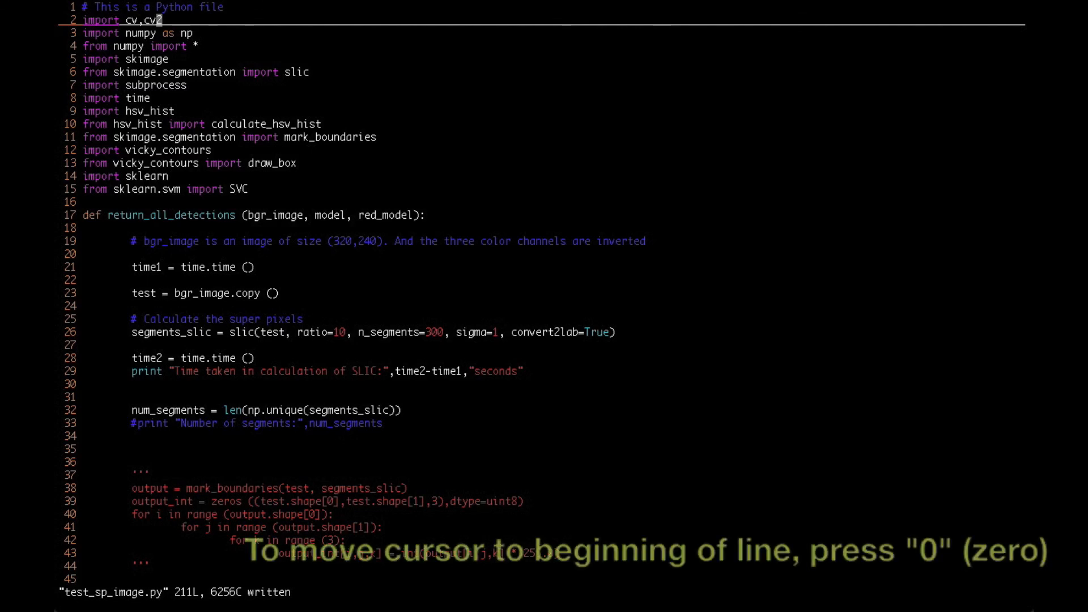
pyautogui.press('0')
pyautogui.write(':')
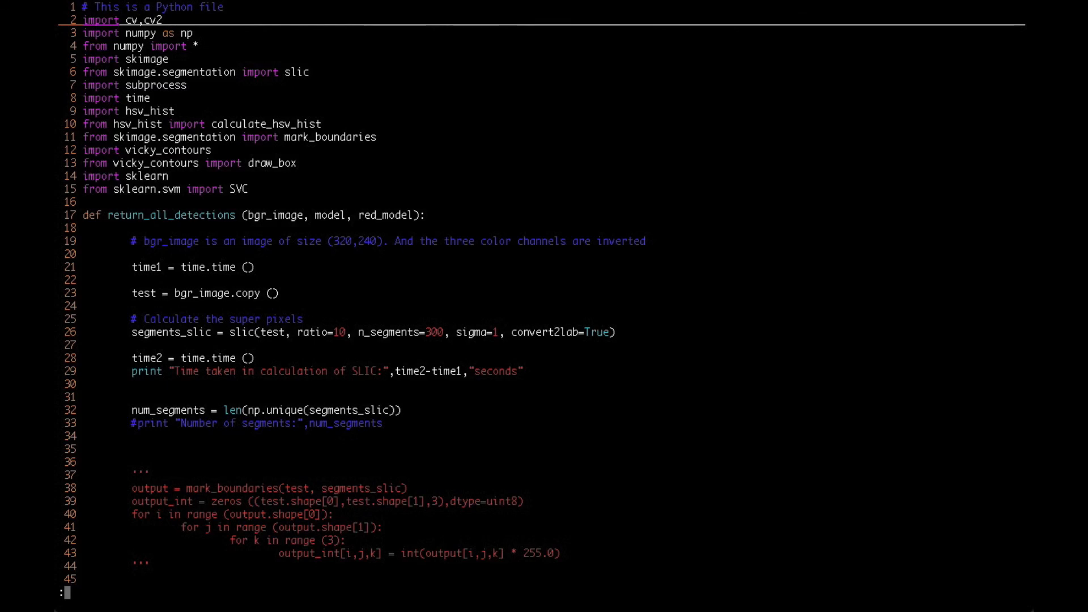
pyautogui.write('wq')
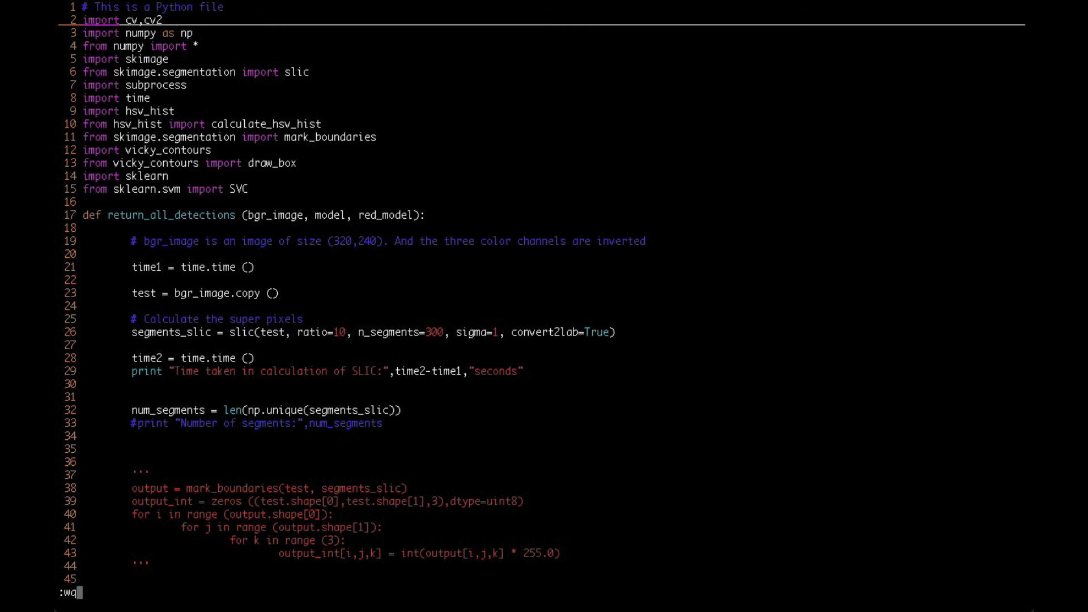